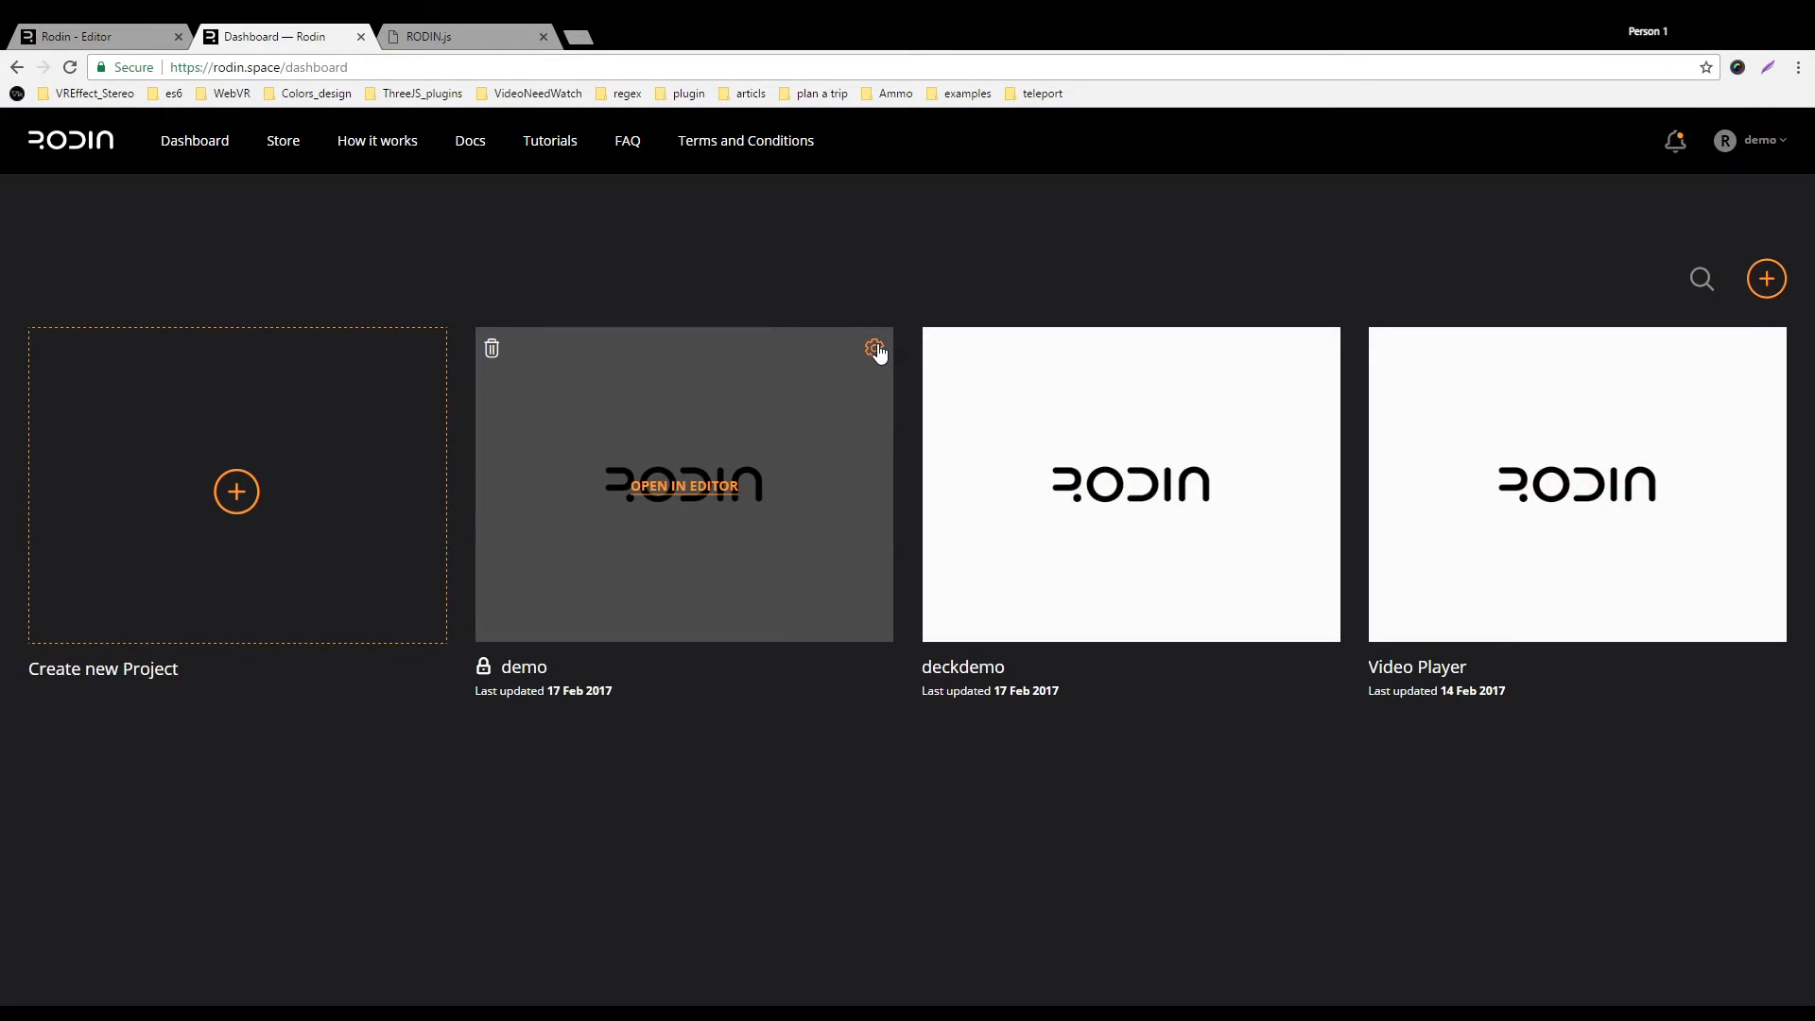
Bring up the demo project's build settings from its dashboard card.
{"action": "left_click", "coordinate": [875, 348]}
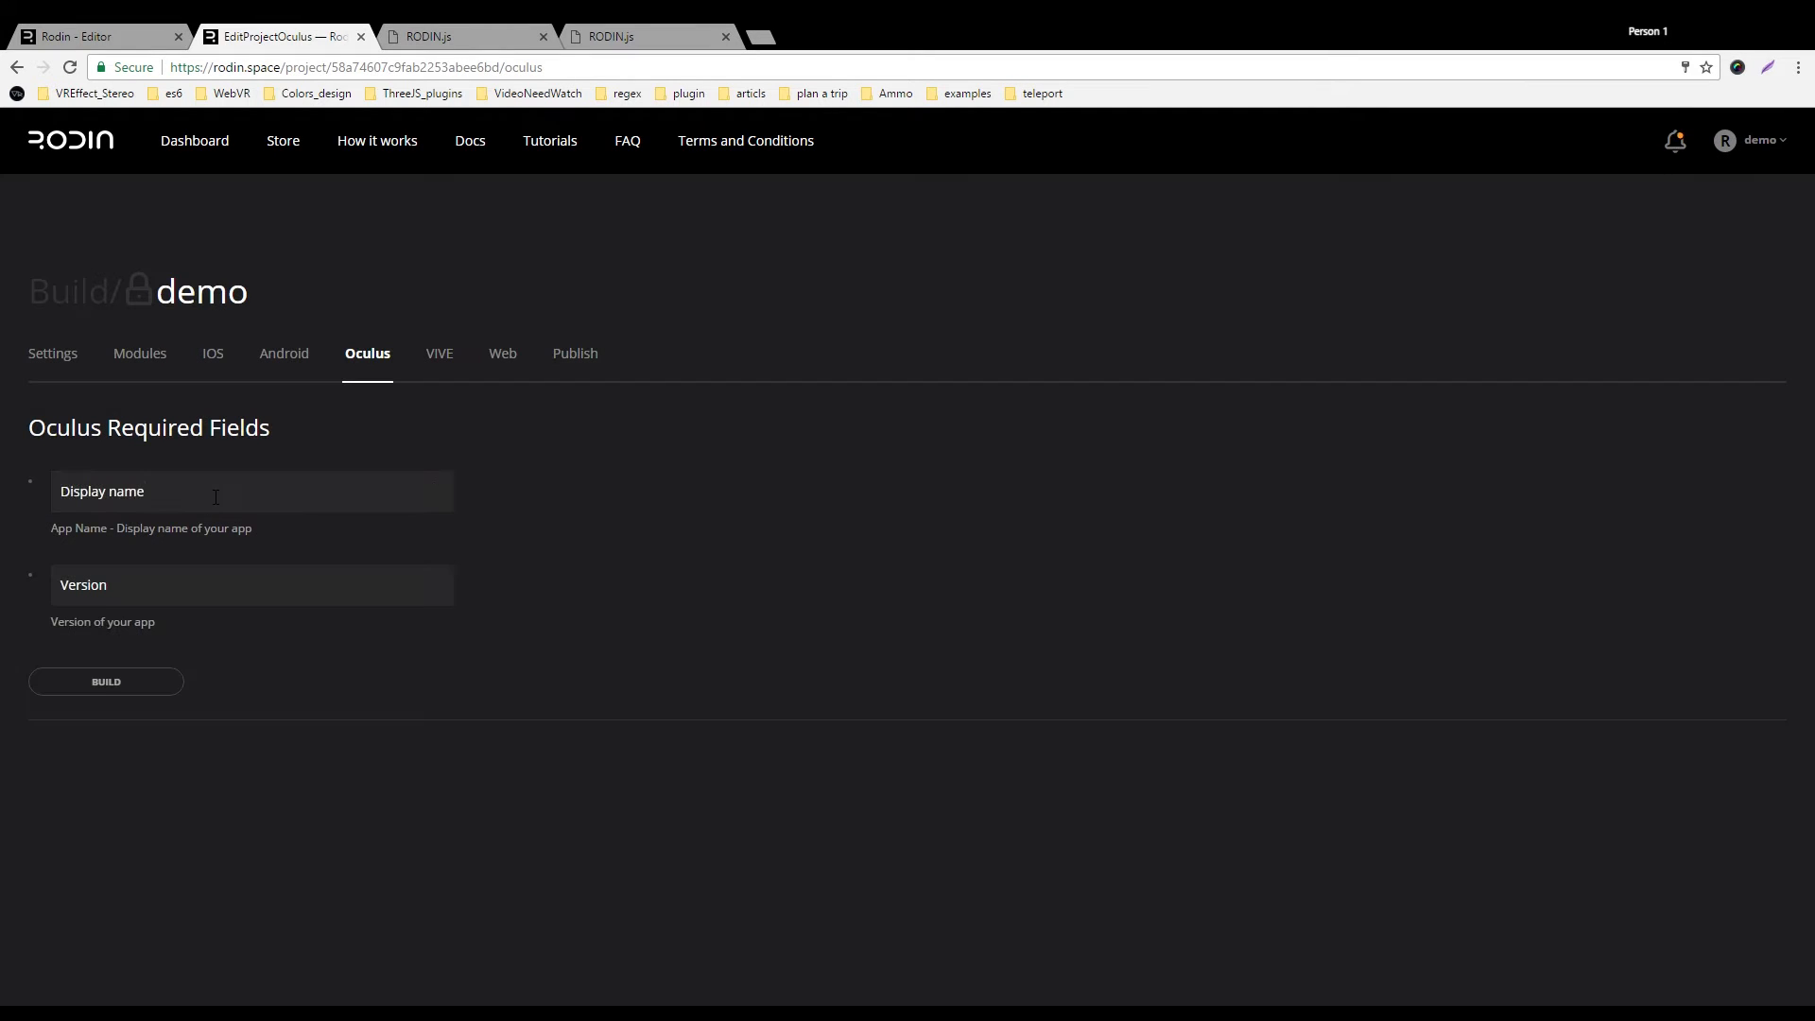
Fill in display name Deck_Demo and version 0.0.1 for the Oculus build.
{"action": "type", "text": "Deck_Demo"}
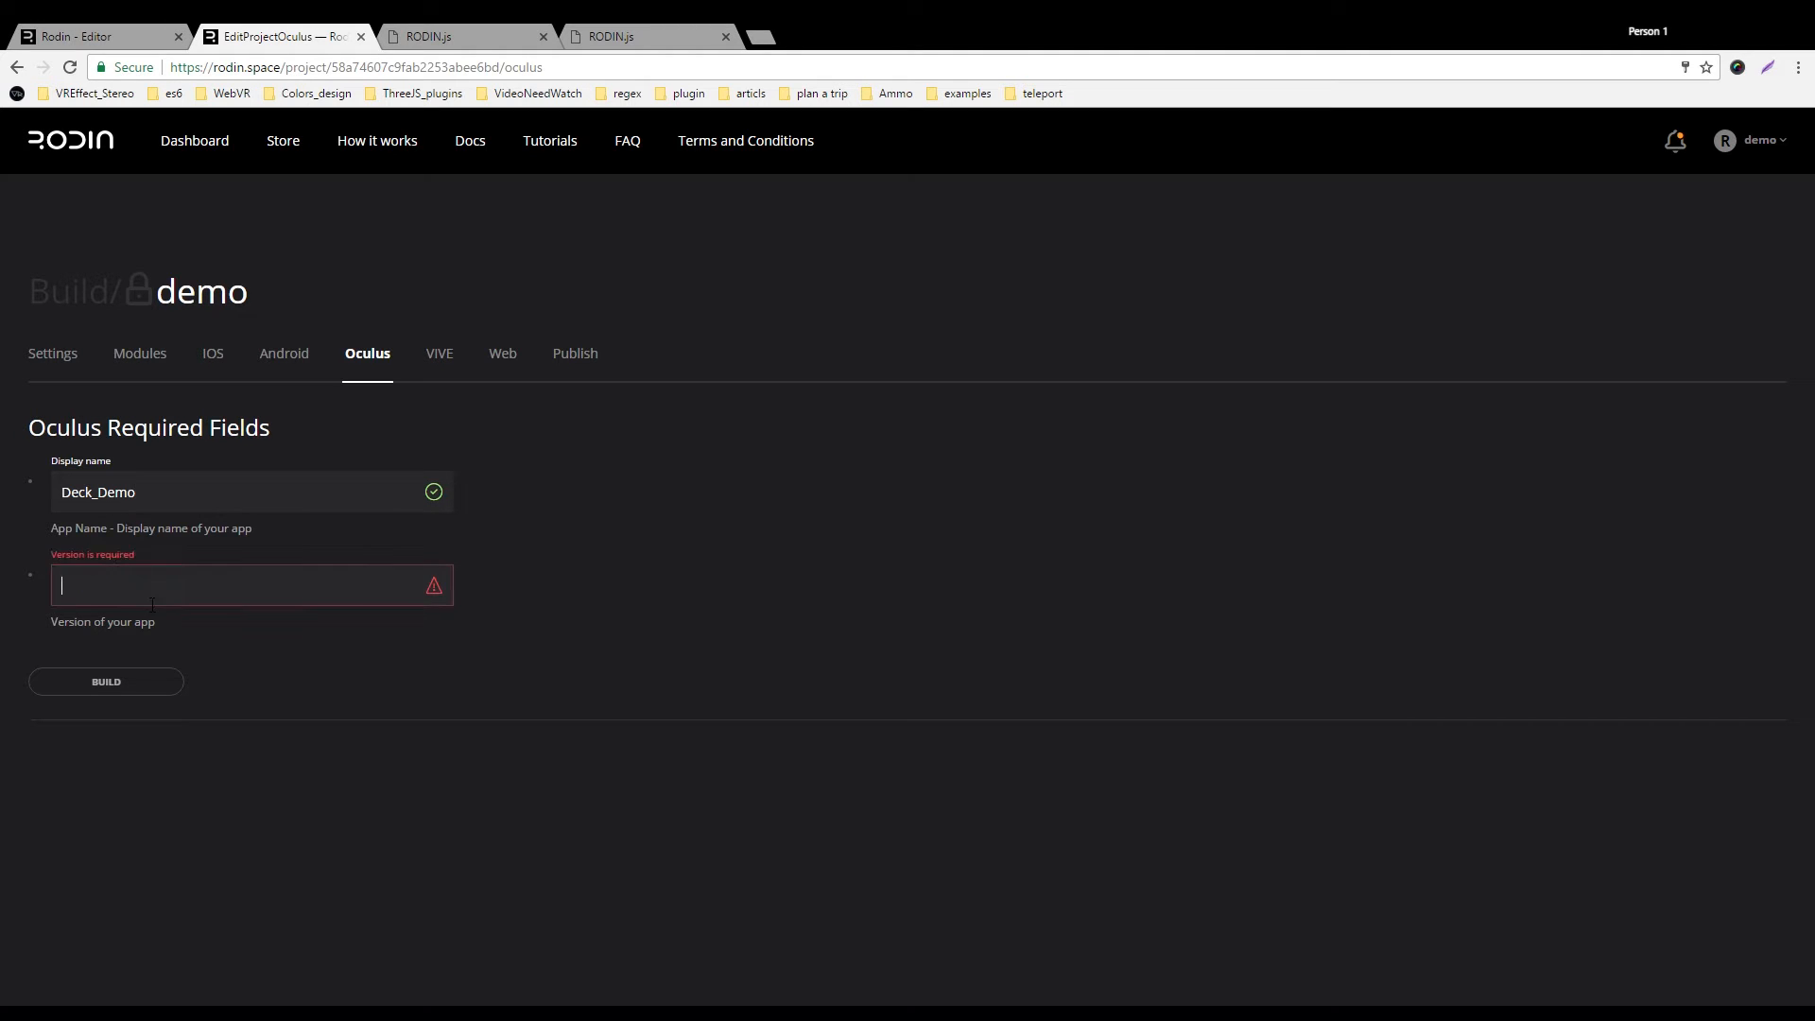
{"action": "type", "text": "0.0.1"}
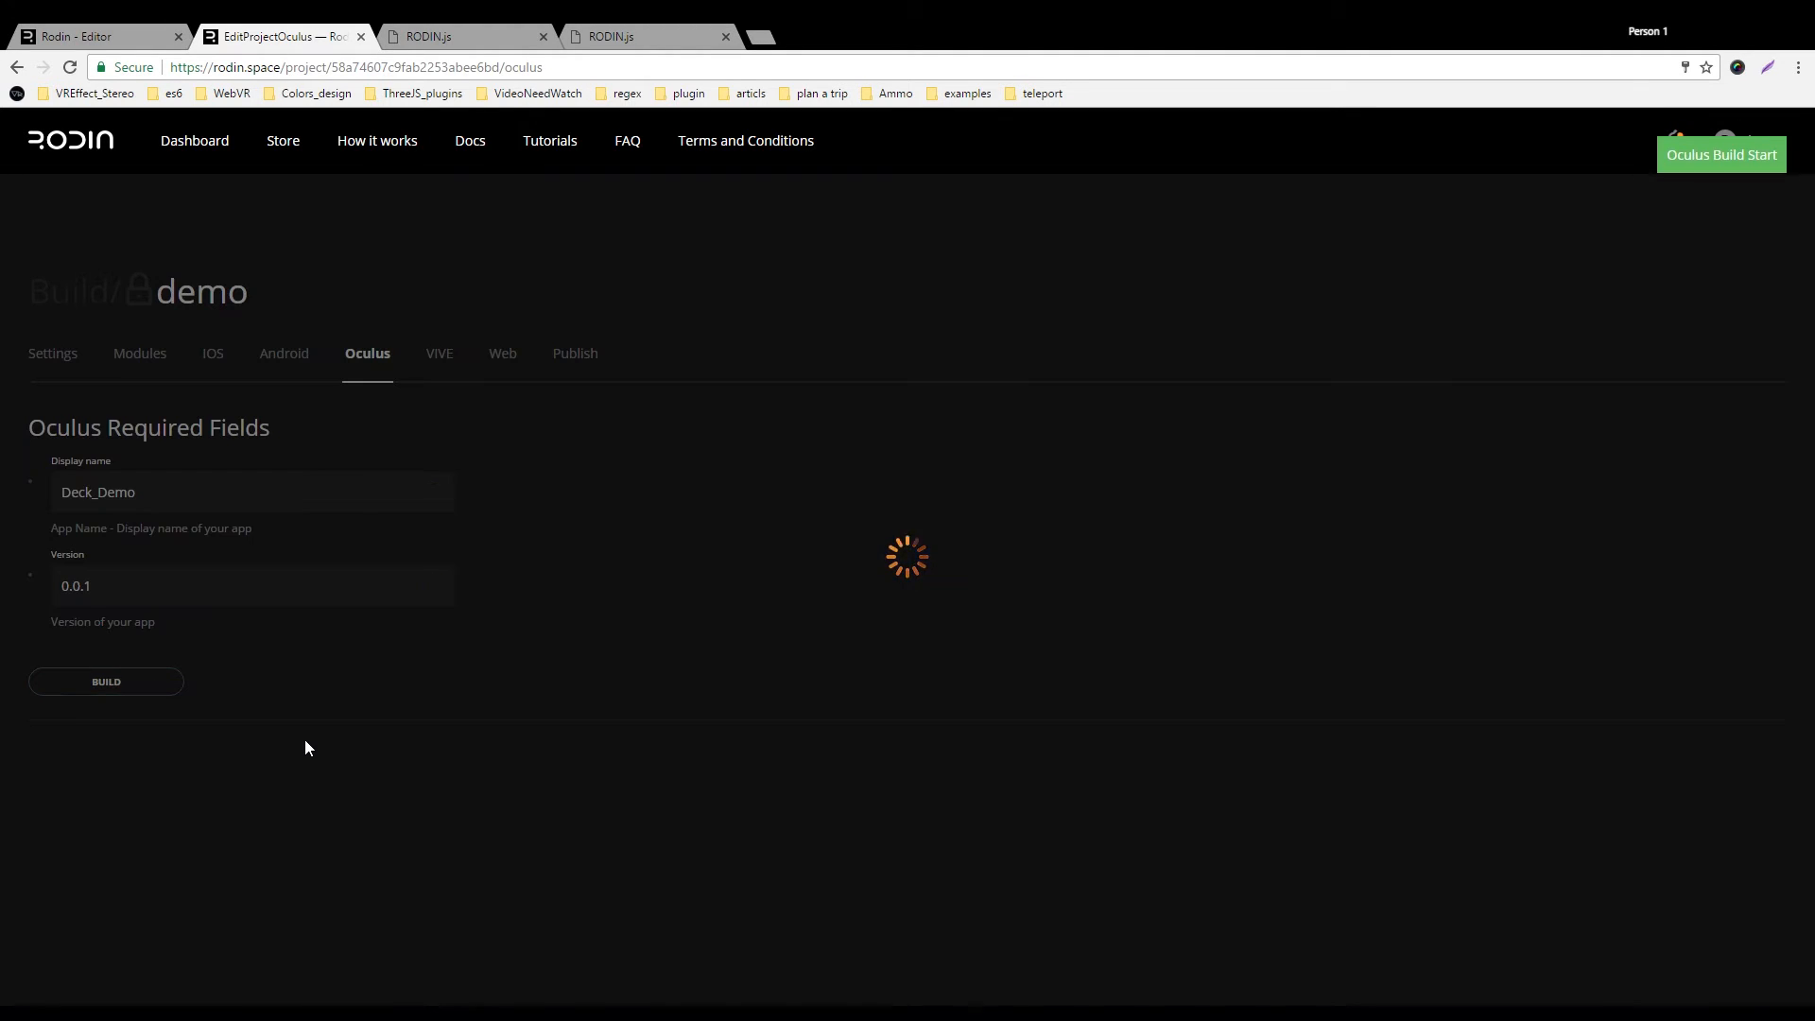